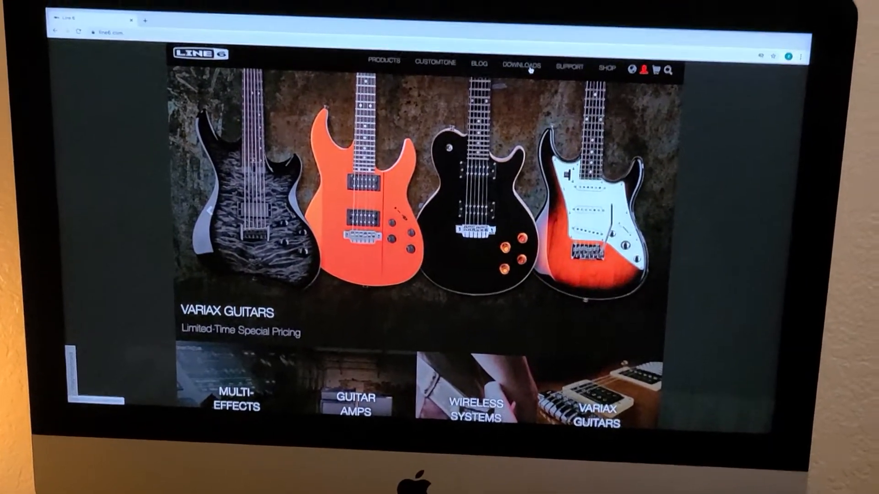
Step: Go to the Downloads page and filter the software list to Drivers for Mac OS X
click(520, 66)
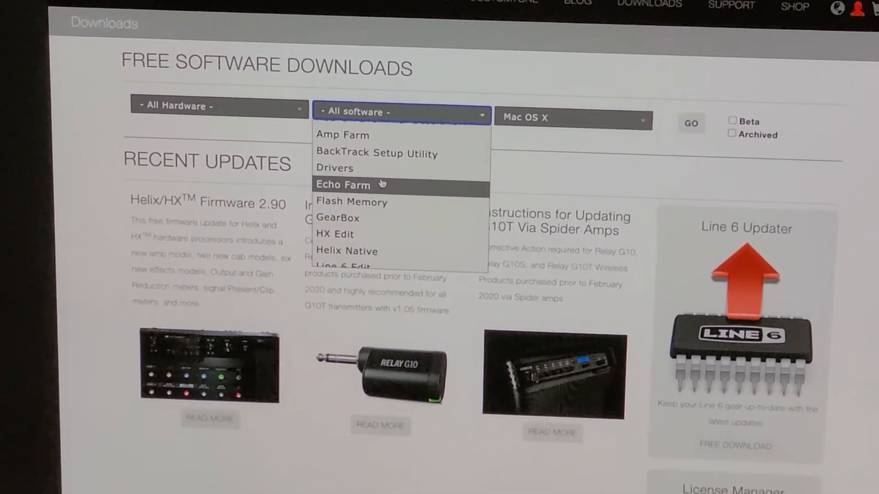
click(335, 168)
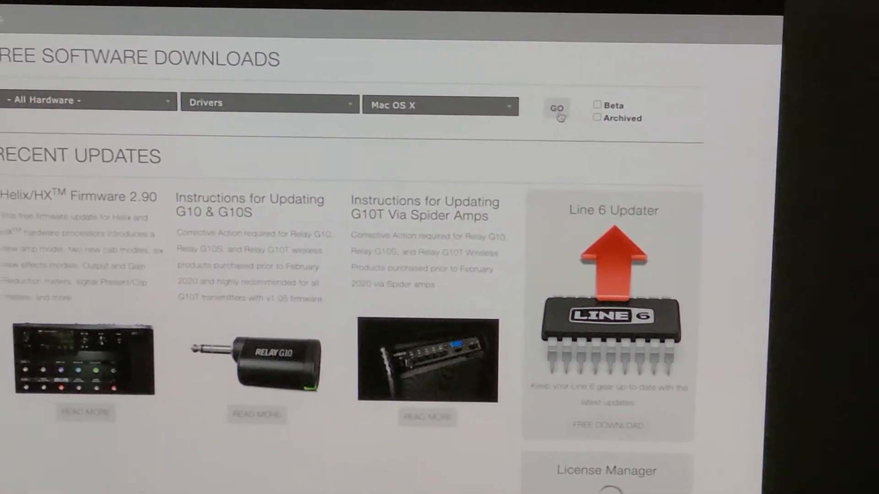
Step: Run the search and browse the Helix Mac Driver results (1.0.9, 1.0.7, 1.0.5)
click(556, 108)
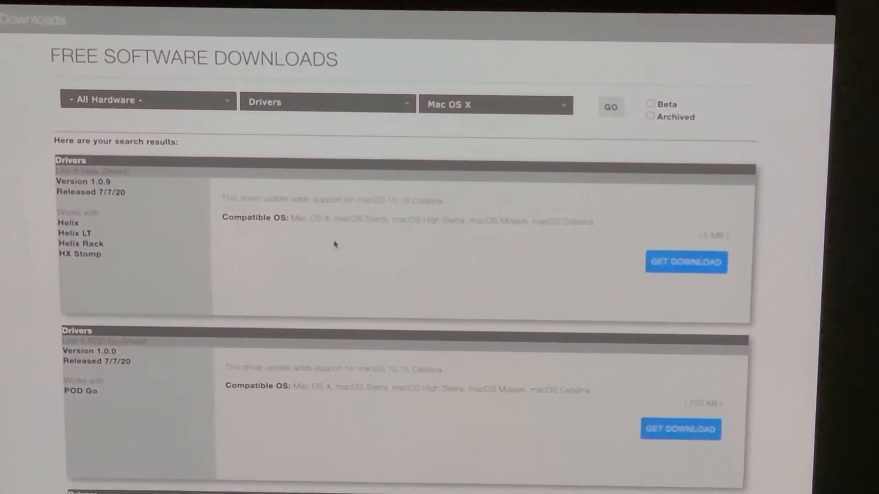
scroll(down, 3)
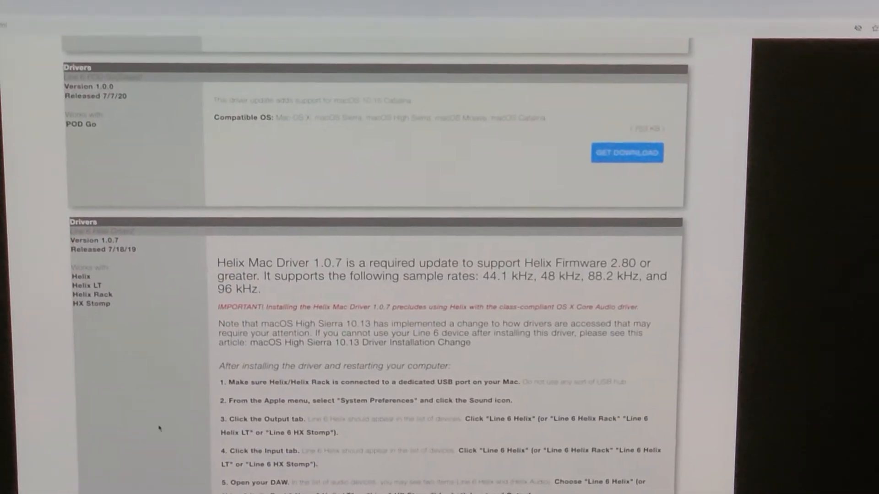
scroll(down, 3)
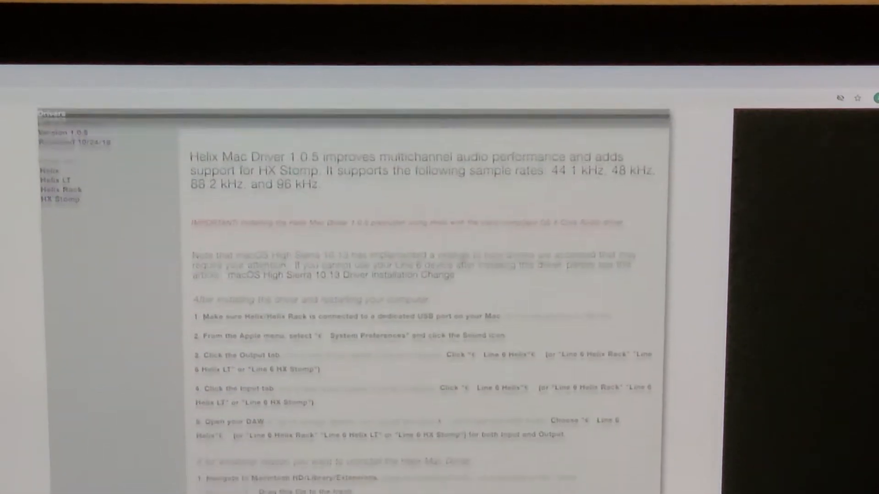
Step: Scroll further through the driver notes before moving to System Preferences
scroll(down, 3)
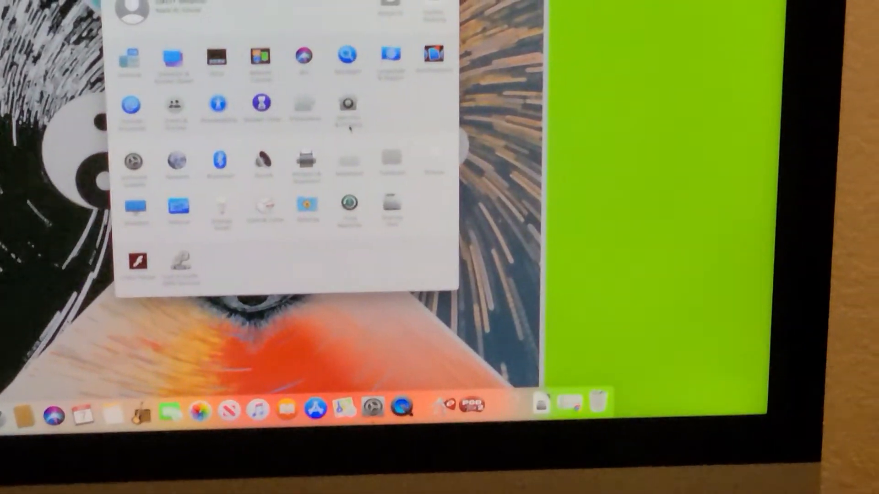
Step: Unlock Security & Privacy settings by authenticating with the account password
click(348, 104)
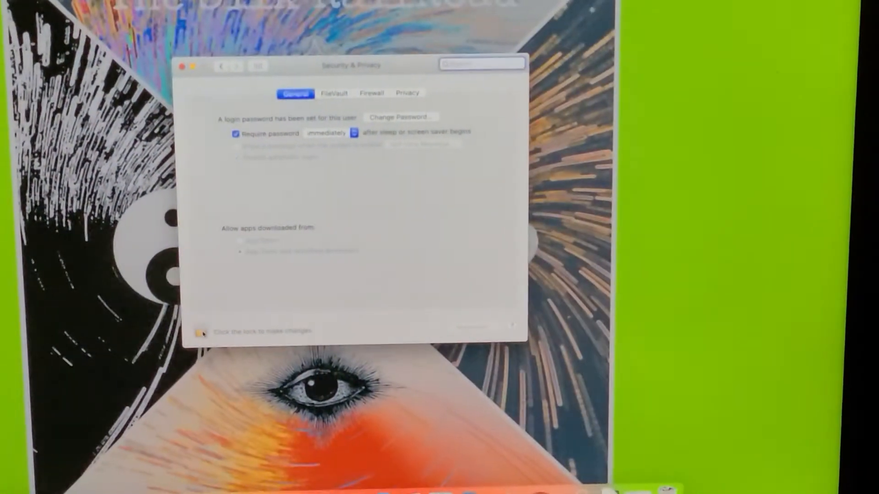
click(203, 333)
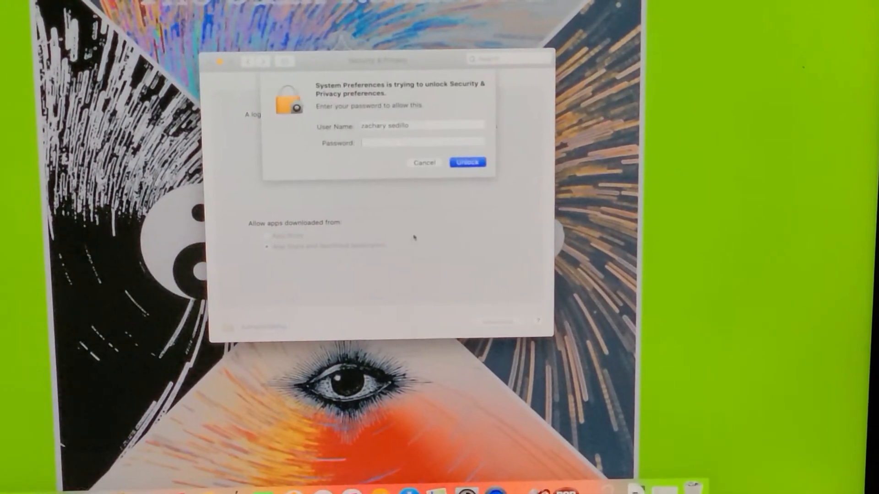
text(••••)
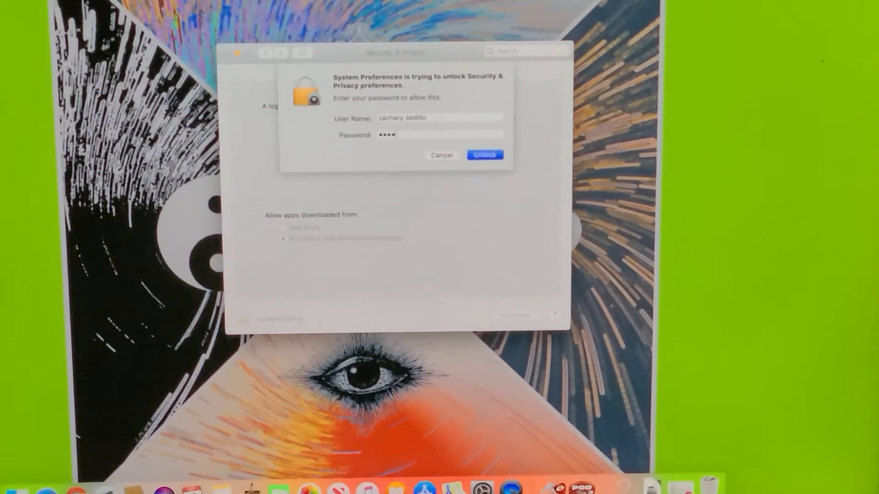
click(485, 155)
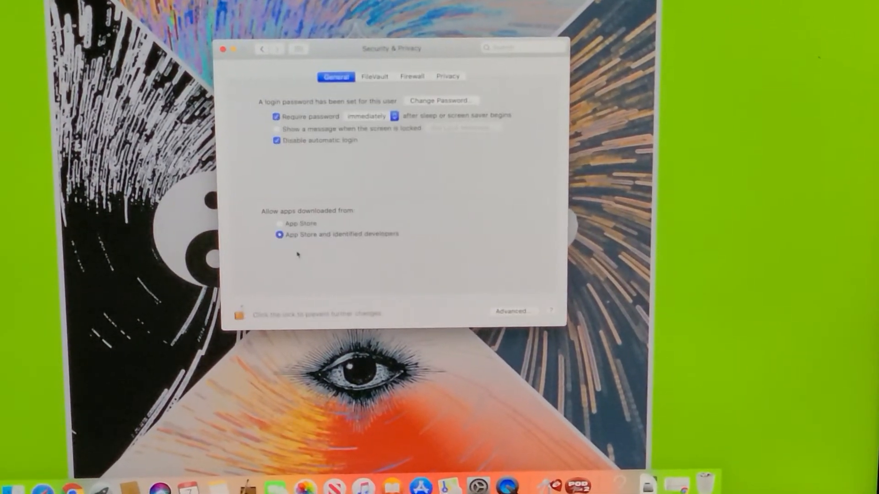